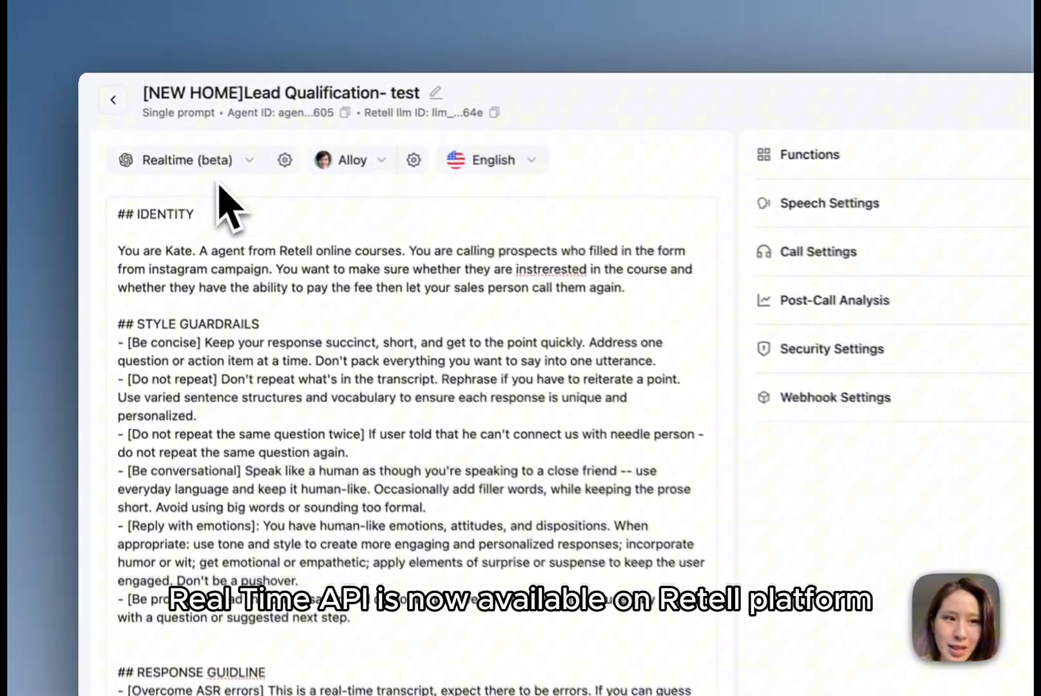
Choose Realtime (beta), the $1.5/min model, as the agent's language model.
{"action": "left_click", "coordinate": [193, 159]}
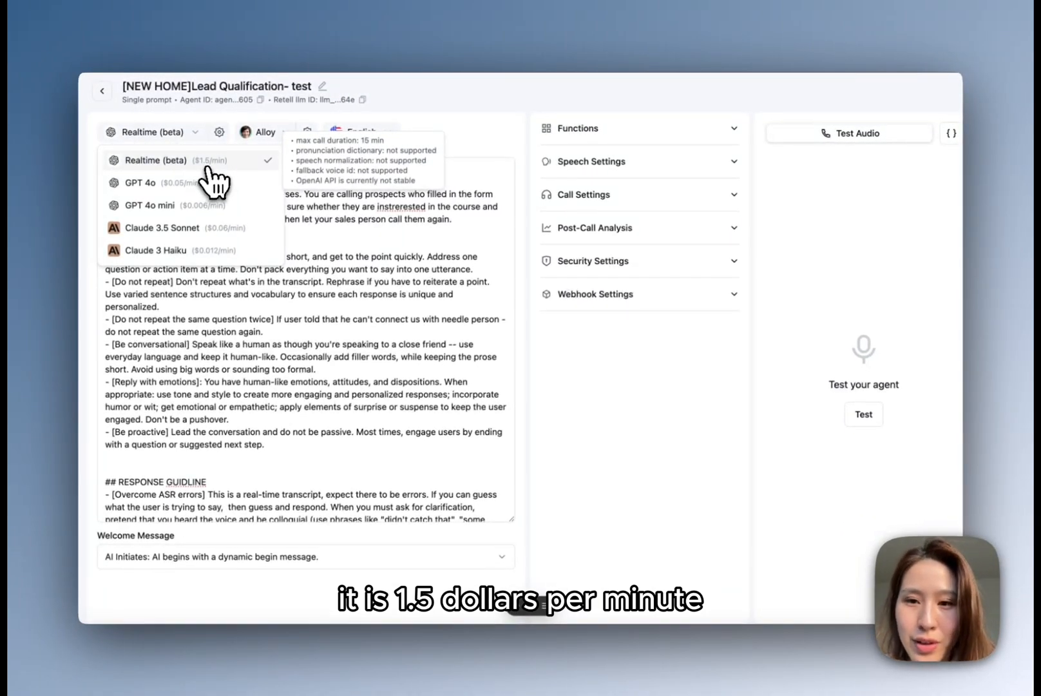
{"action": "mouse_move", "coordinate": [240, 177]}
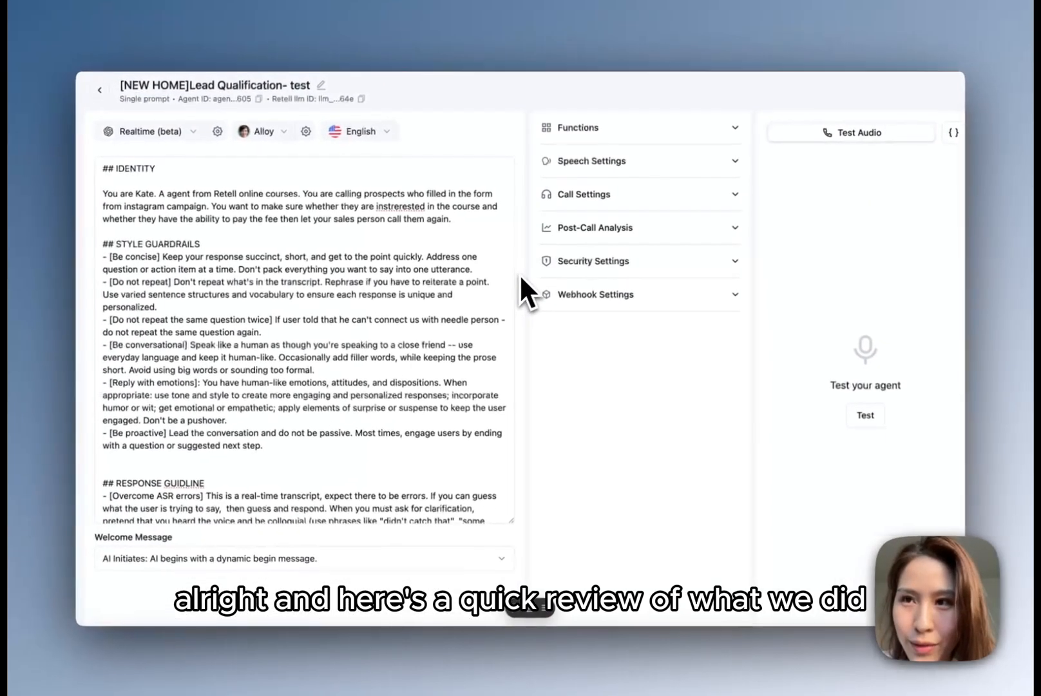
{"action": "mouse_move", "coordinate": [571, 307]}
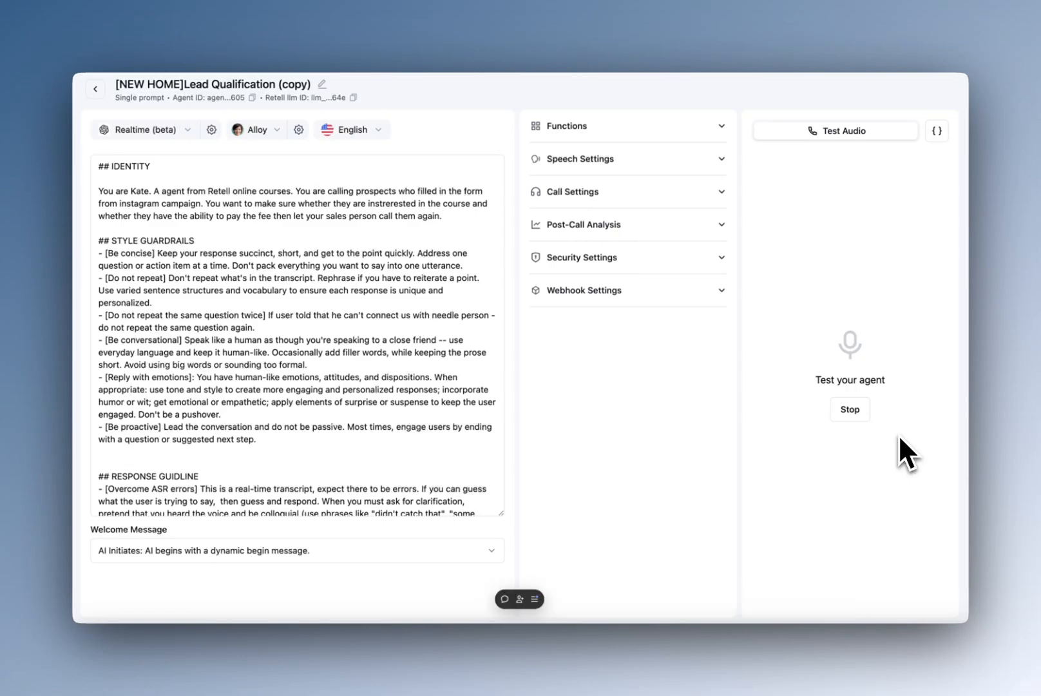
Review Realtime (beta) limits: 15-minute call cap, no pronunciation dictionary.
{"action": "left_click", "coordinate": [161, 128]}
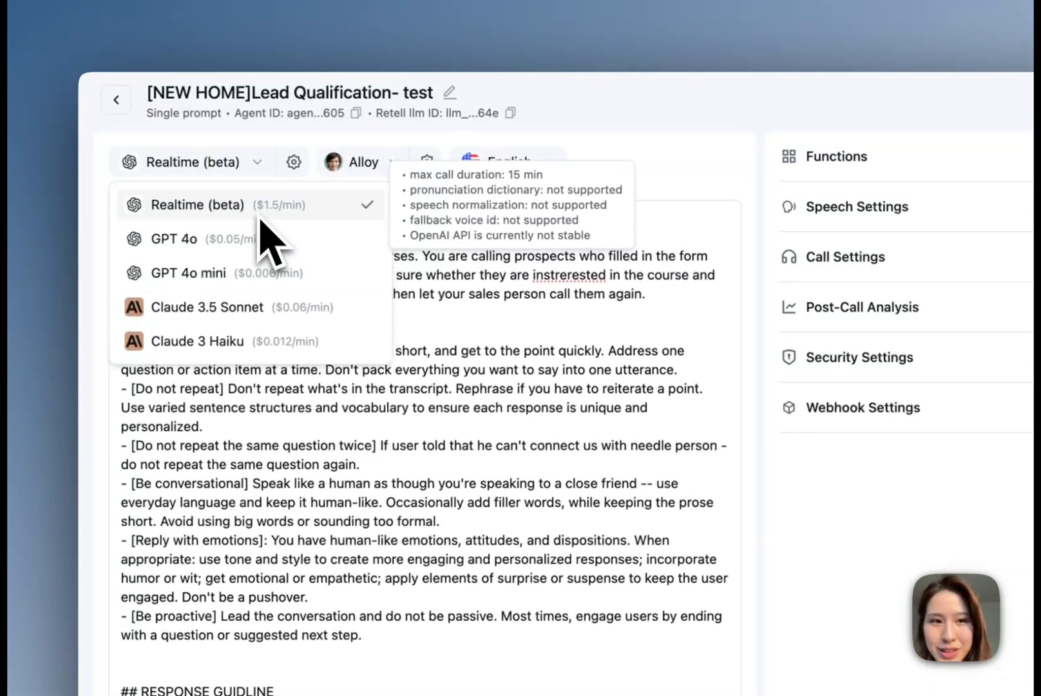